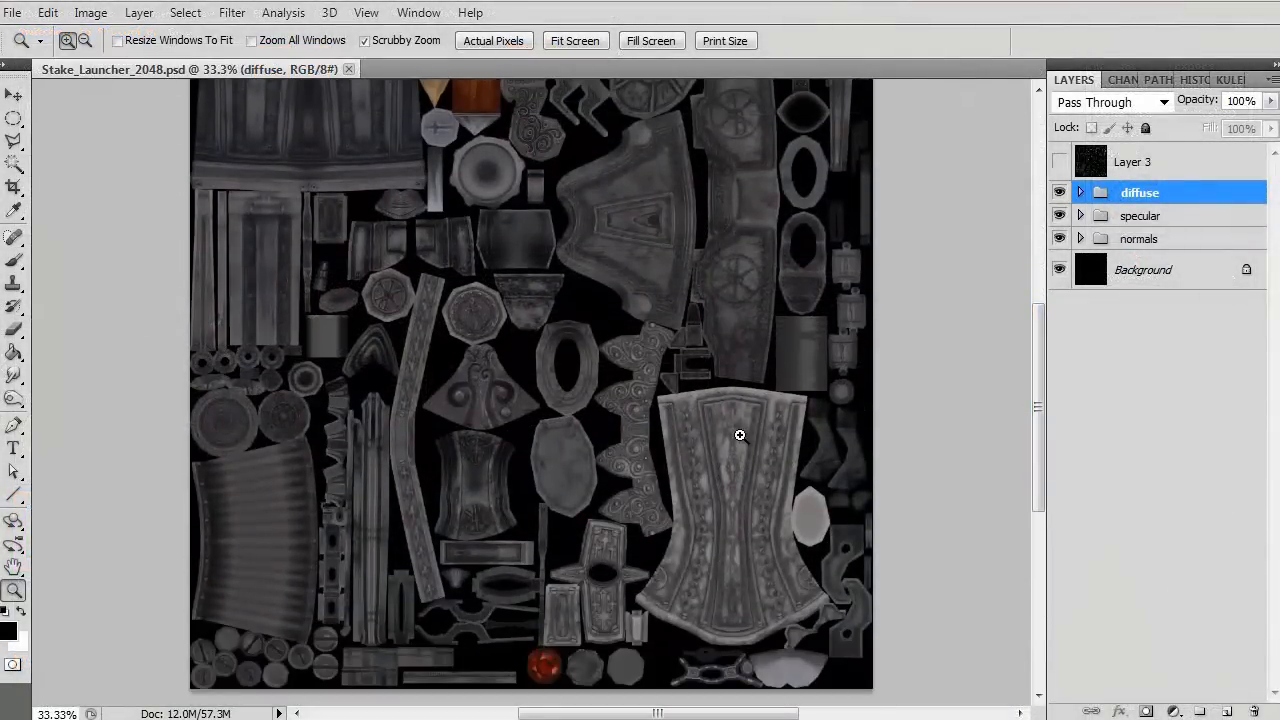
# Bring up the textured stake launcher in Toolbag and rotate sky lighting to about 266 degrees
pyautogui.click(1080, 192)
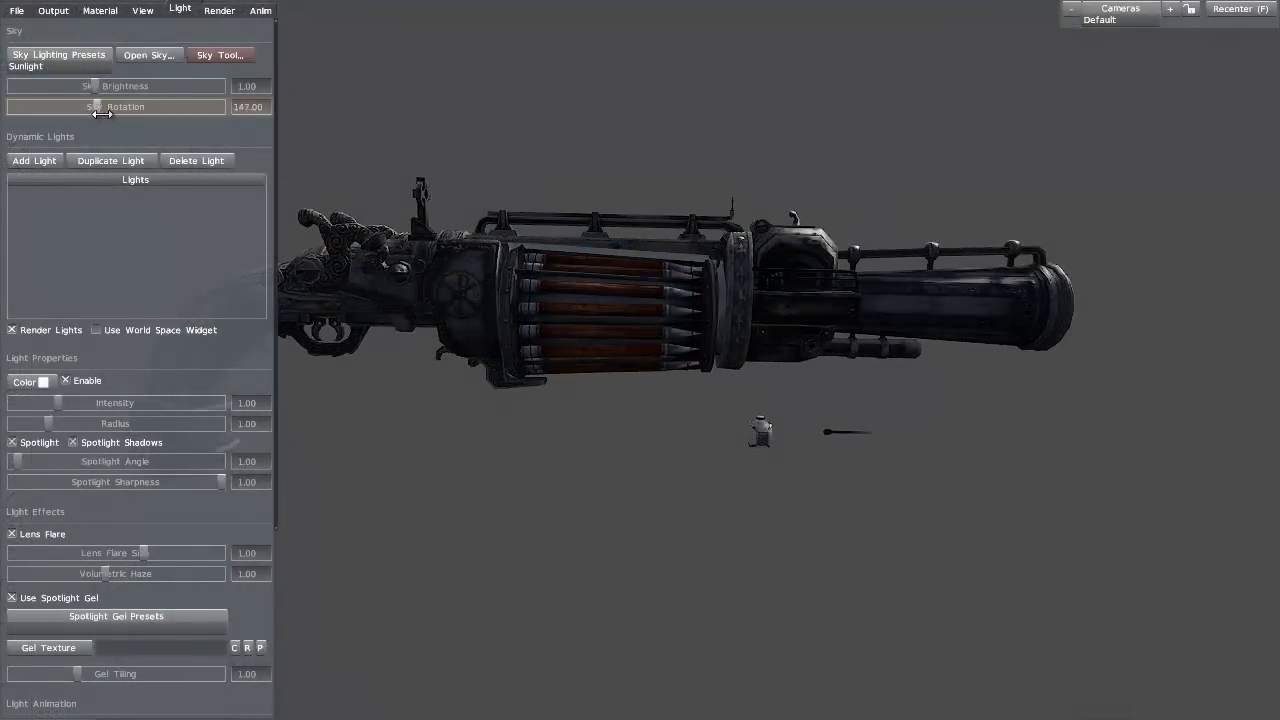
pyautogui.moveTo(95, 106); pyautogui.dragTo(168, 106)
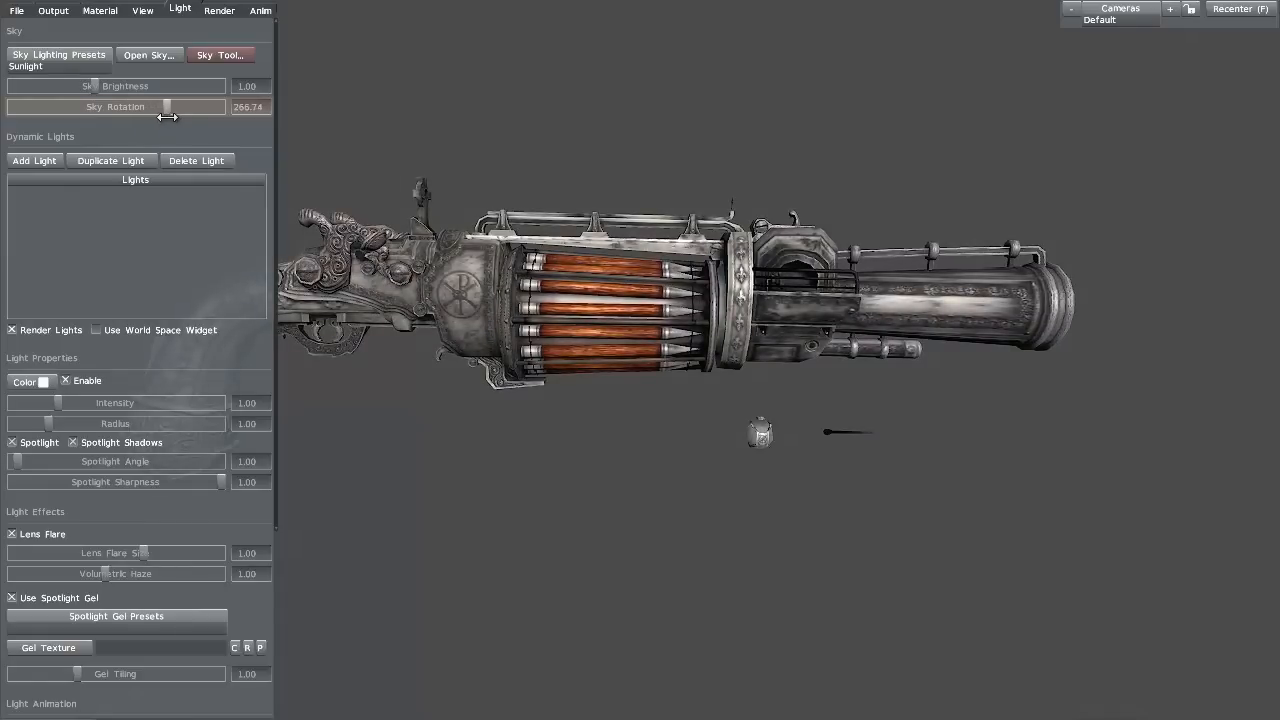